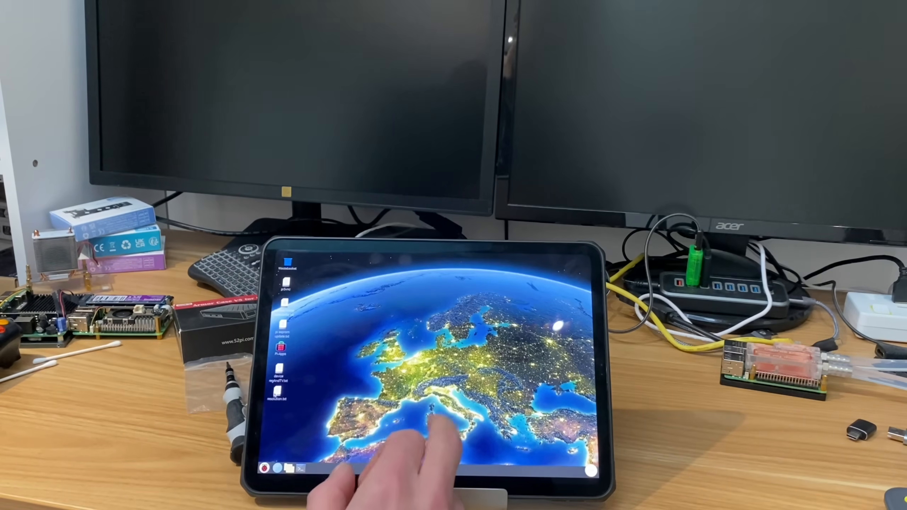
Launch LXTerminal from the taskbar and show neofetch info for the Raspberry Pi 5.
click(267, 468)
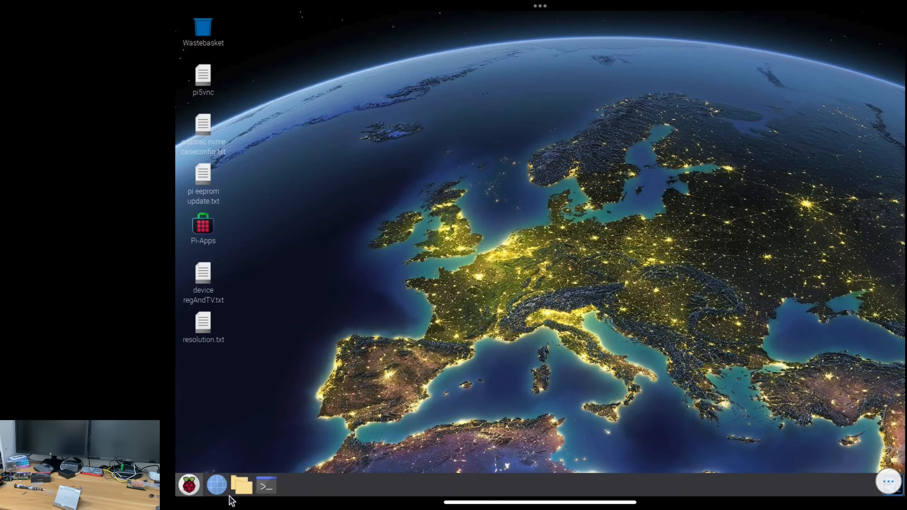
click(266, 484)
text(neofetch)
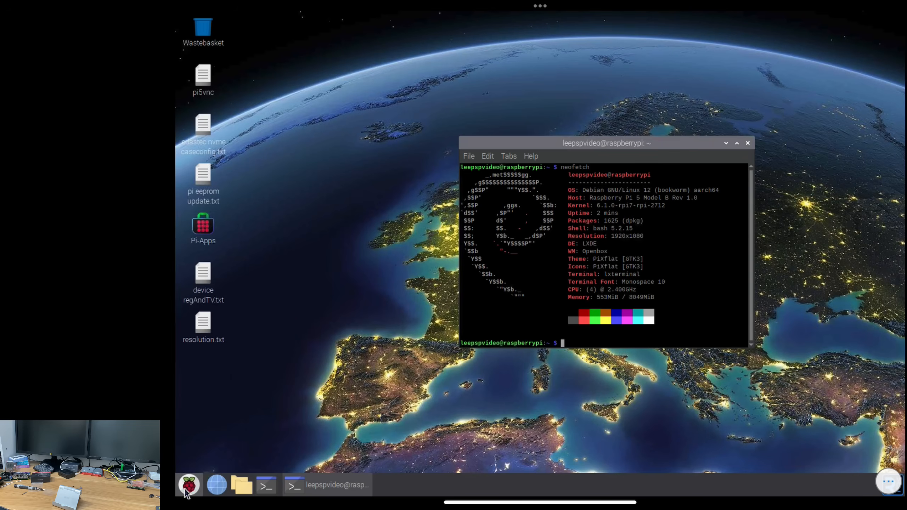
Launch Psensor from the applications menu search to monitor temperatures, CPU and memory.
click(188, 485)
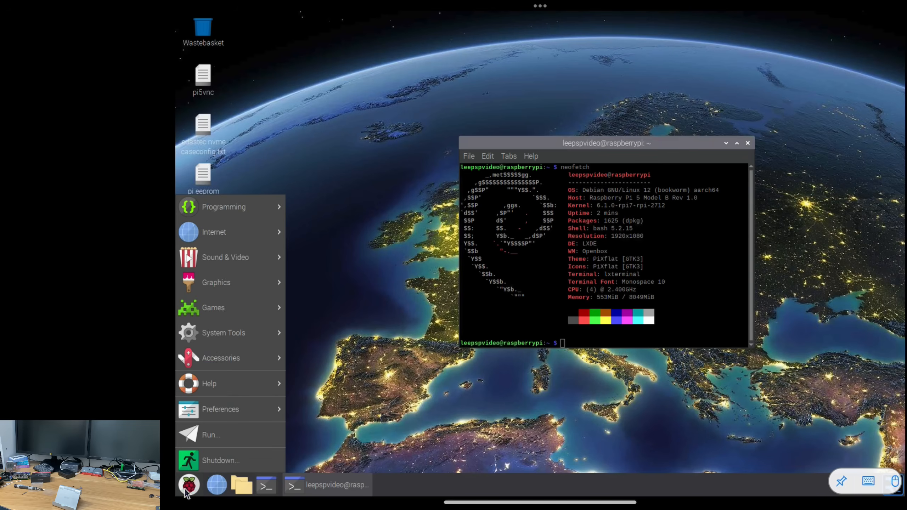
text(pse)
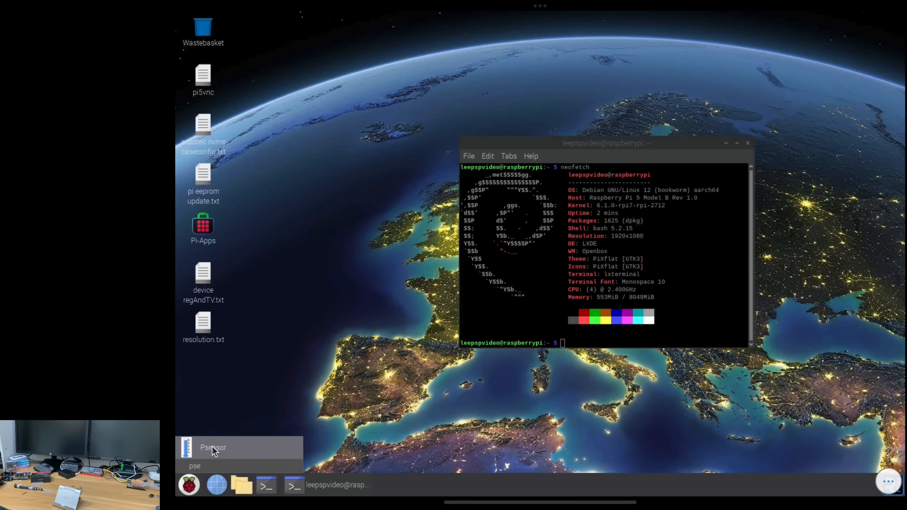
click(212, 447)
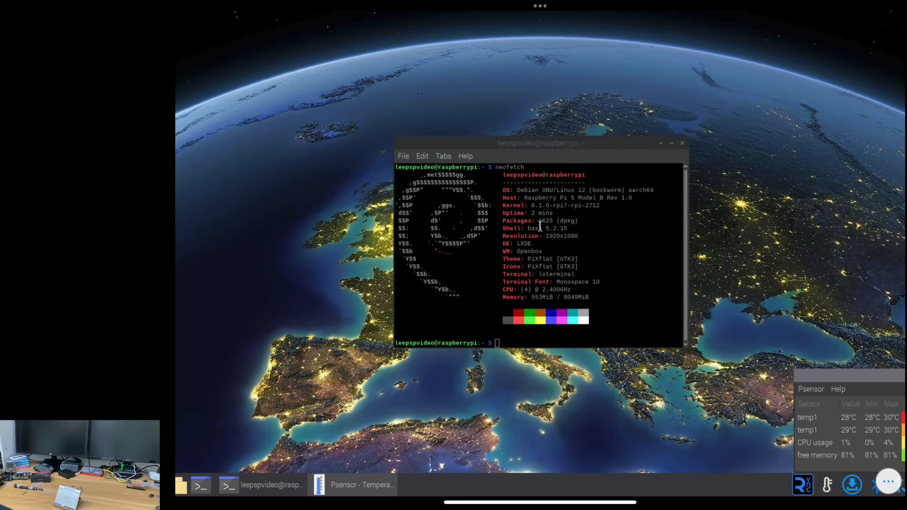
Run neofetch, sudo apt update and sudo apt full-upgrade, answering y to upgrade 31 packages.
drag(540, 143, 564, 143)
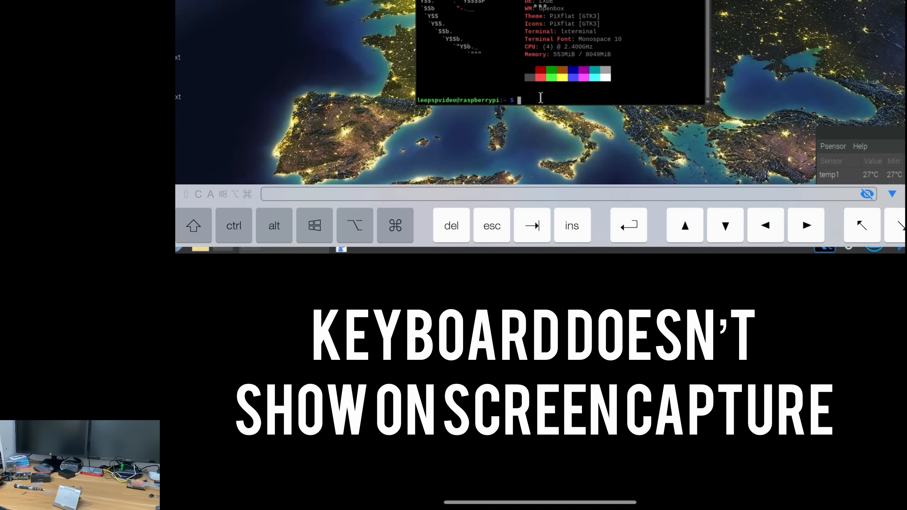
text(neofetch)
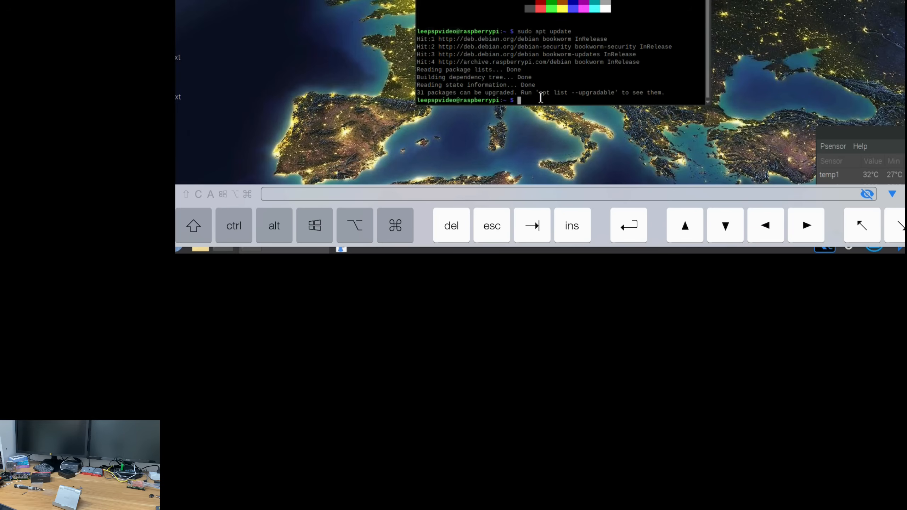
text(sudo apt update)
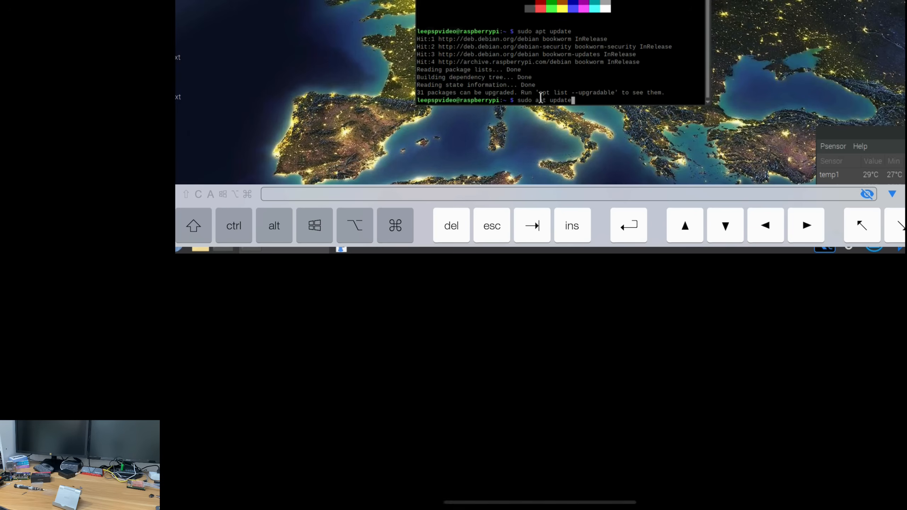
text(full-upgrade)
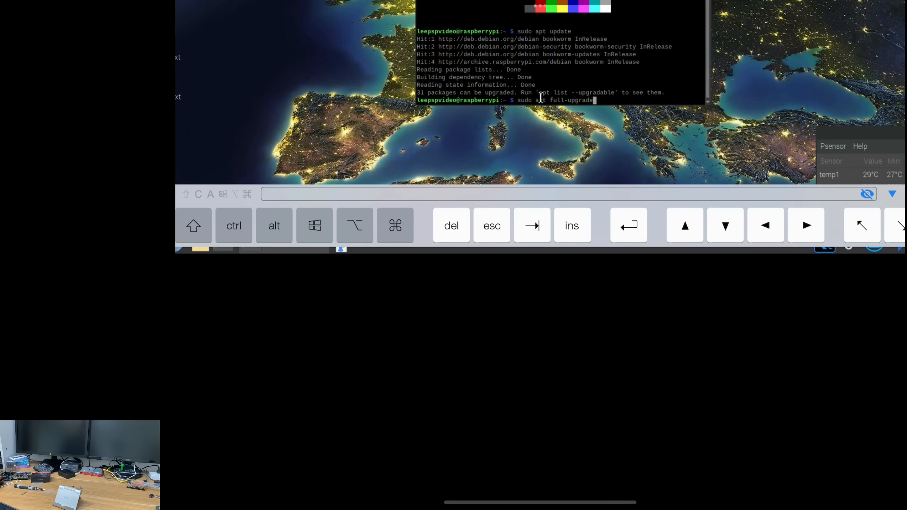
key(enter)
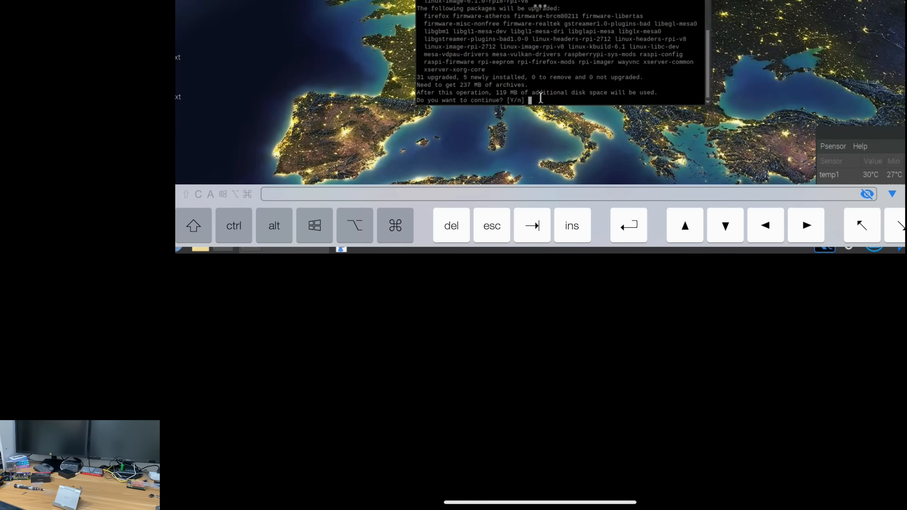
text(y)
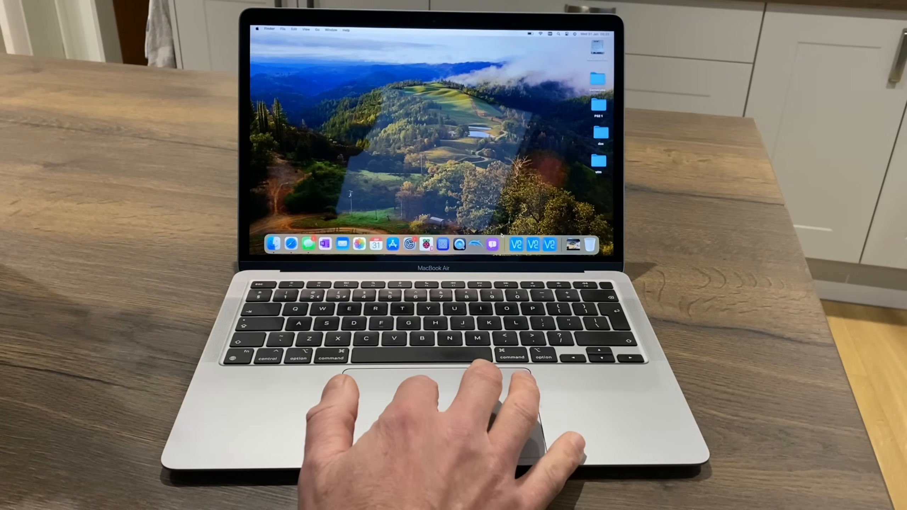
Start VNC Viewer on the Mac and connect to the saved Raspberry Pi entry.
click(515, 244)
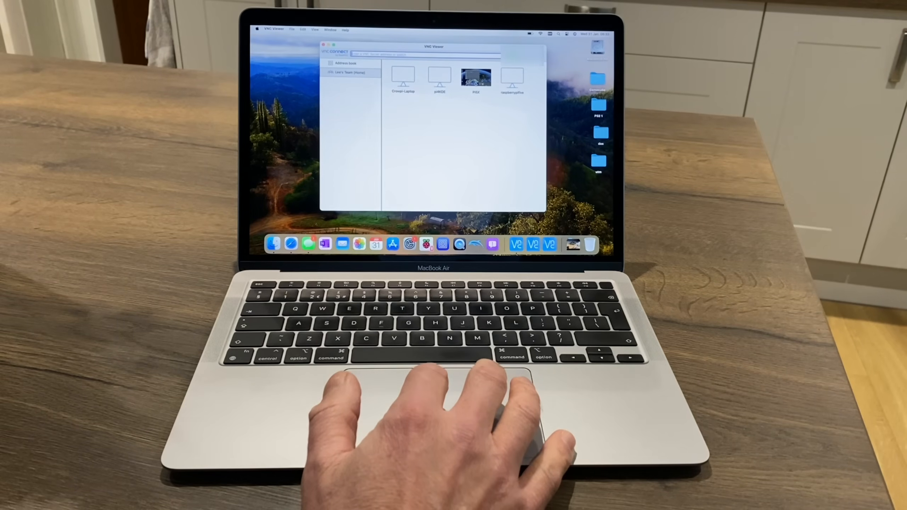
double_click(476, 78)
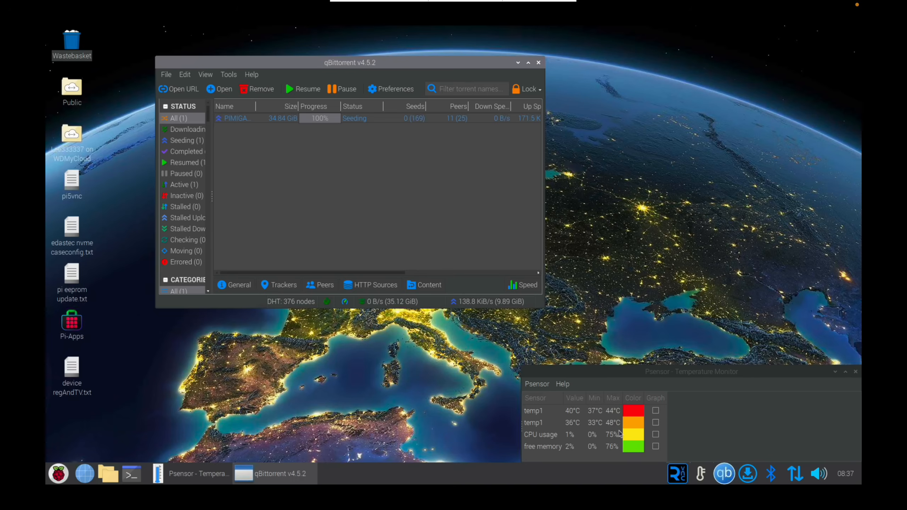
mouse_move(333, 223)
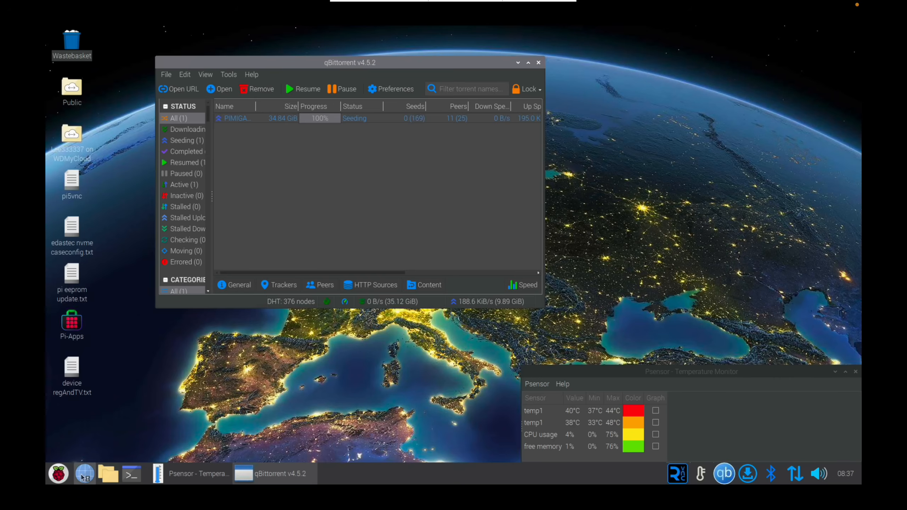
Launch the Chromium web browser from the taskbar while PIMIGA keeps seeding.
click(83, 474)
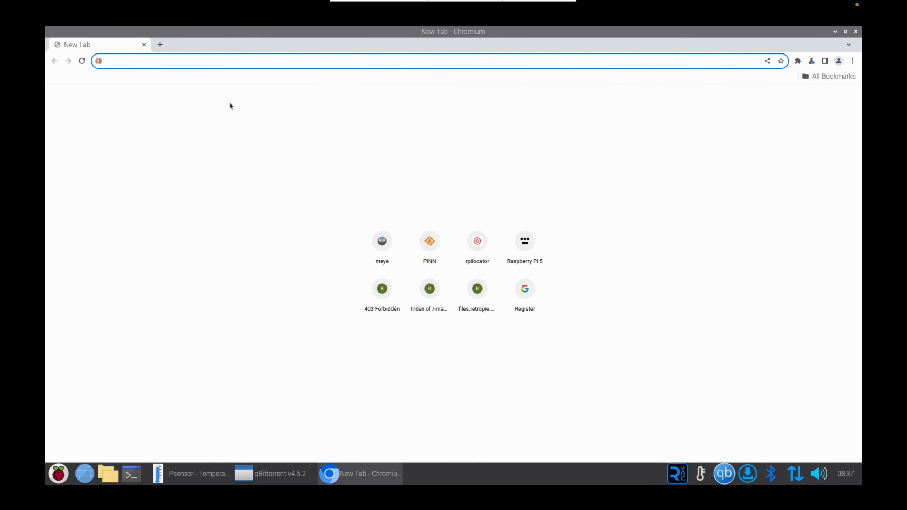
Reopen the recently closed Pimiga 4 YouTube video from Chromium history and pause it.
click(853, 60)
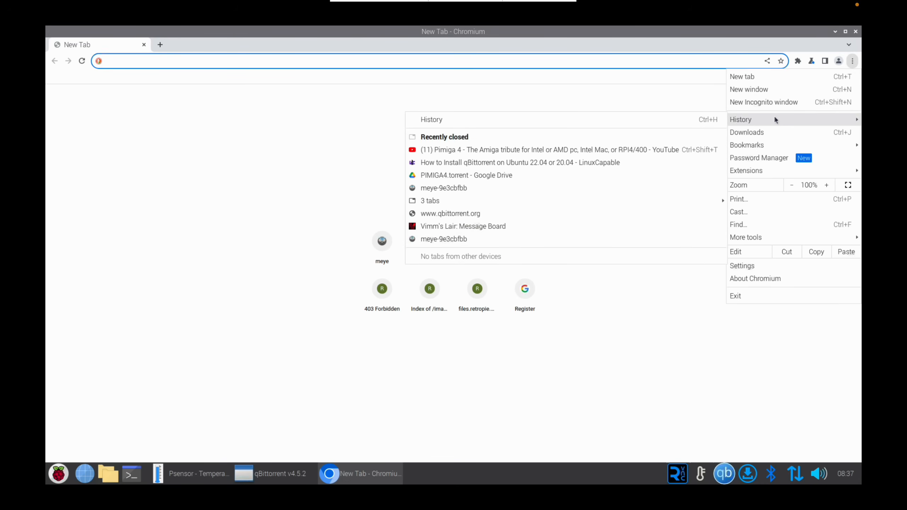
mouse_move(671, 149)
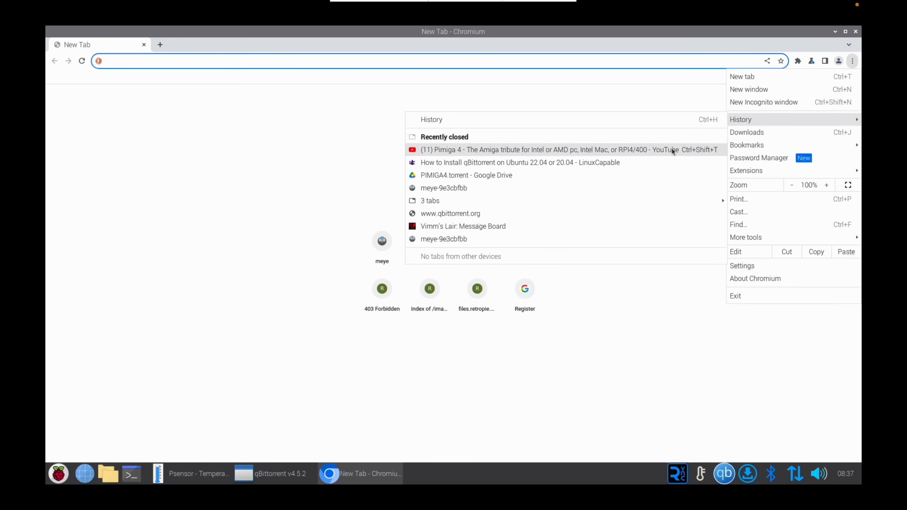
click(556, 150)
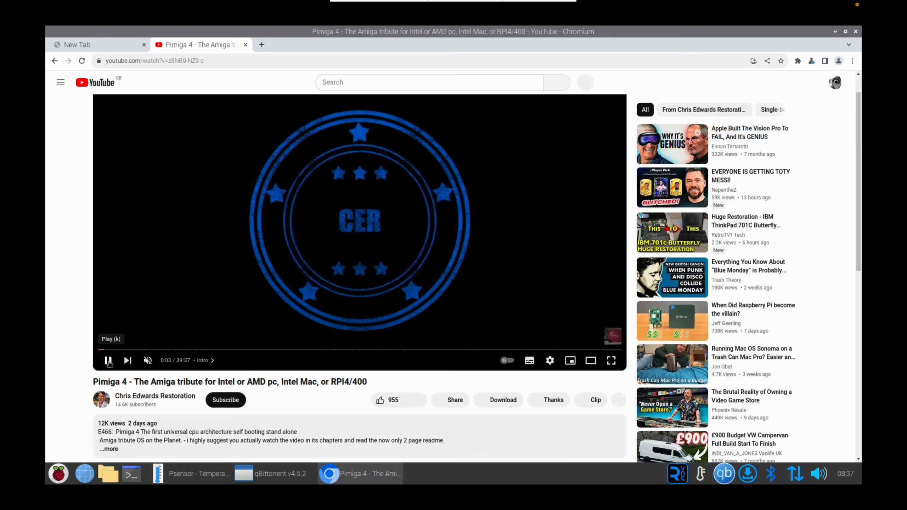
click(109, 361)
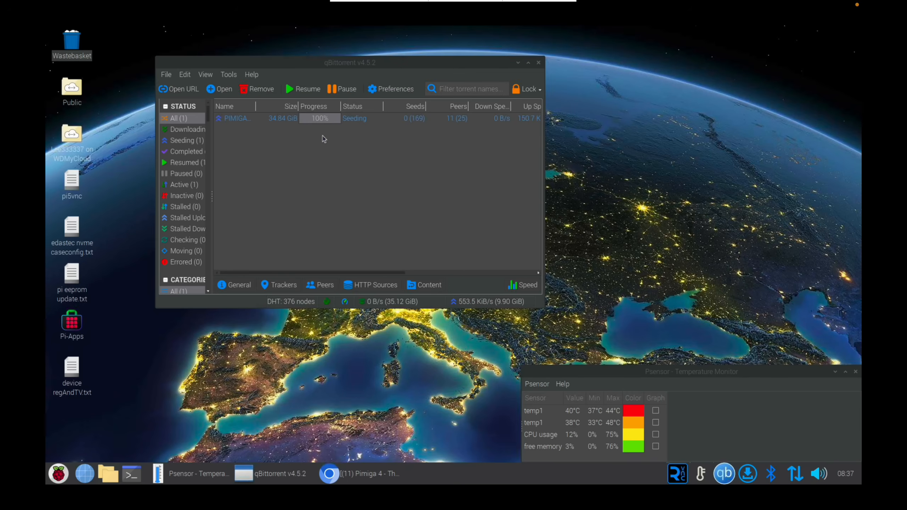
mouse_move(268, 185)
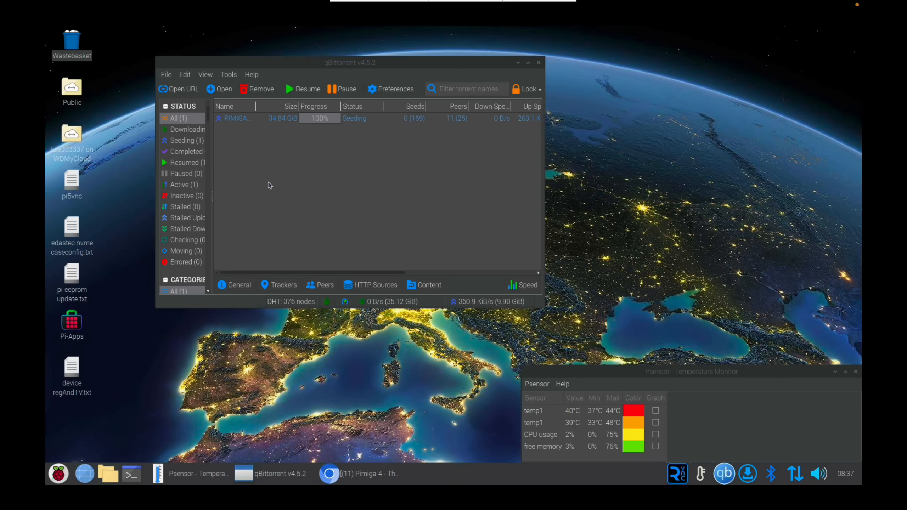
mouse_move(154, 411)
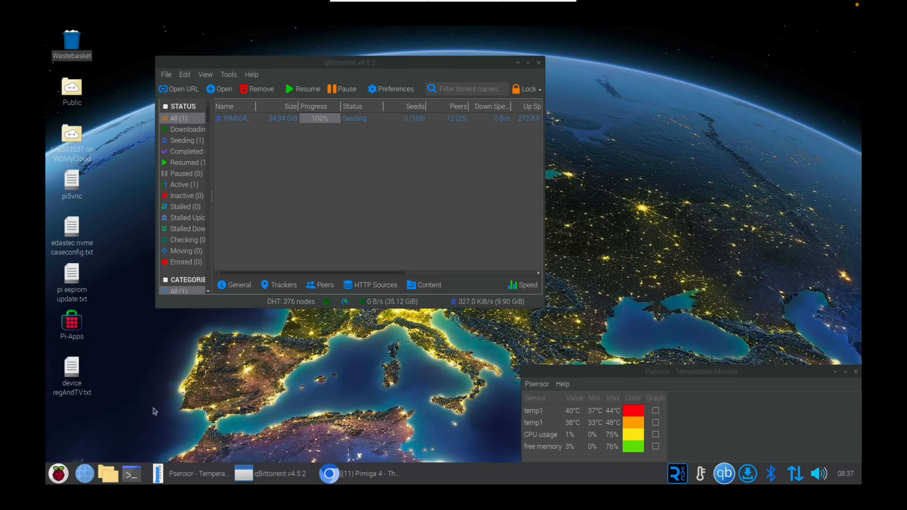
click(108, 474)
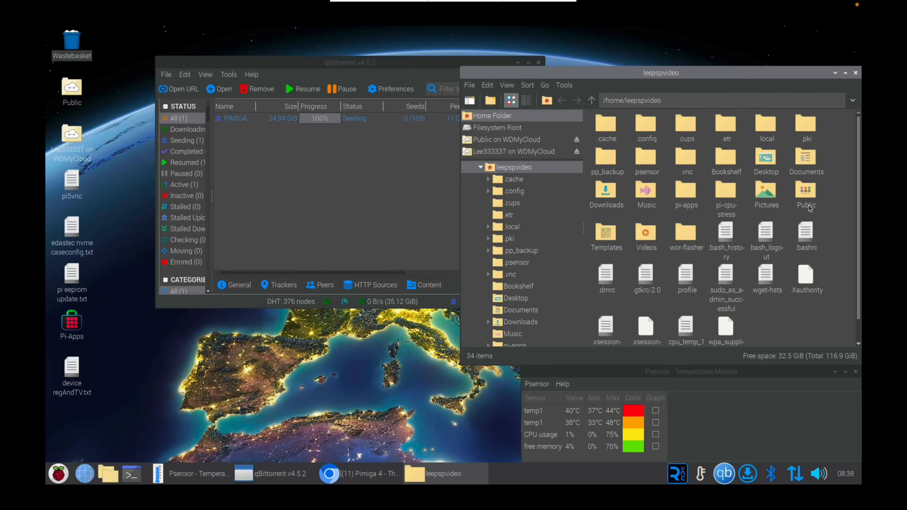
mouse_move(822, 144)
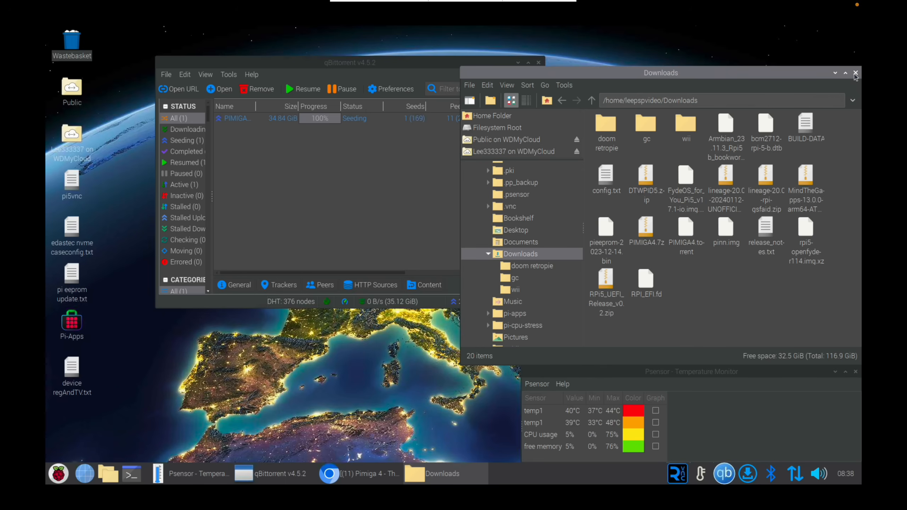
click(855, 72)
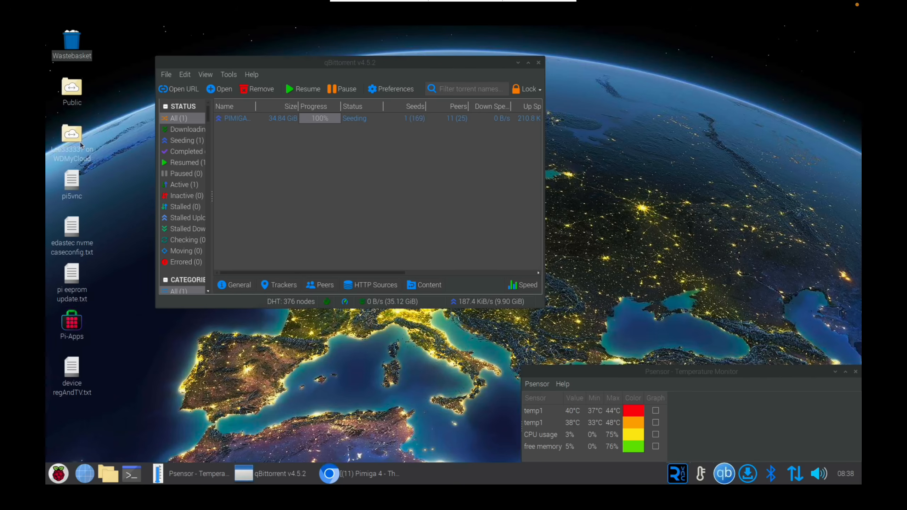
mouse_move(110, 117)
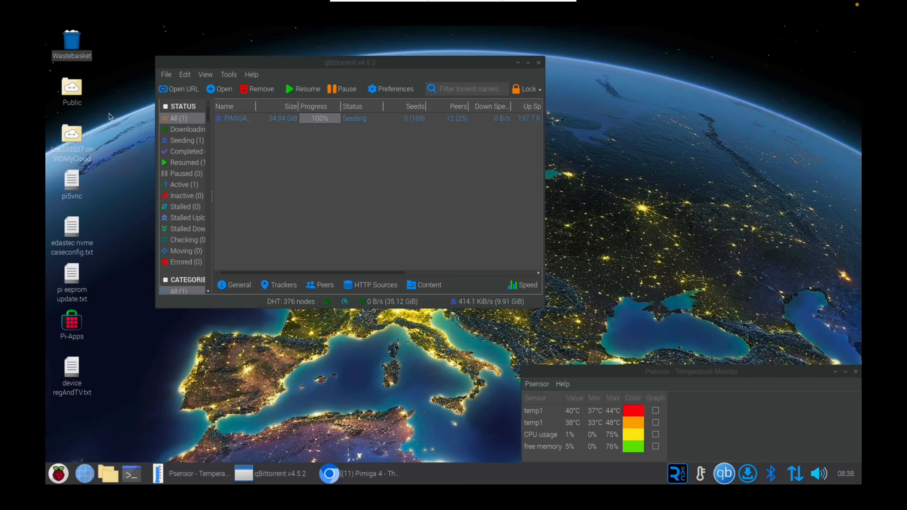
mouse_move(84, 139)
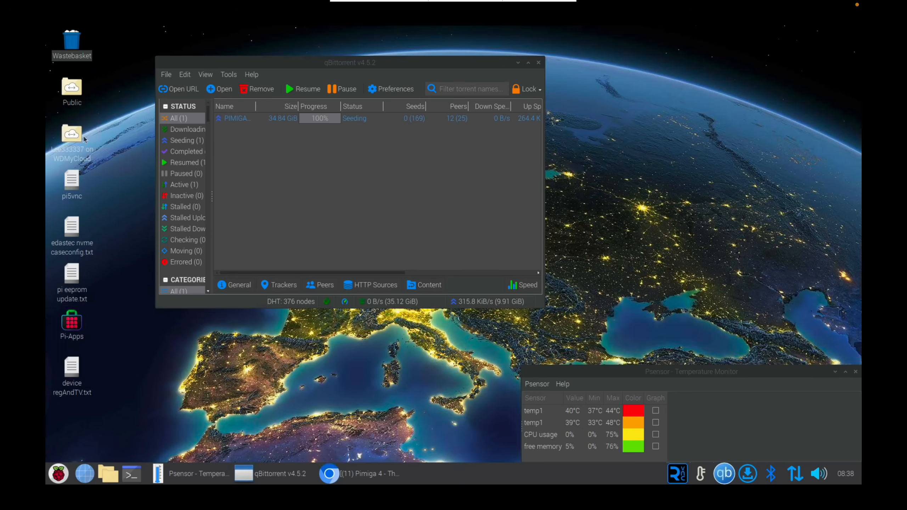
mouse_move(117, 200)
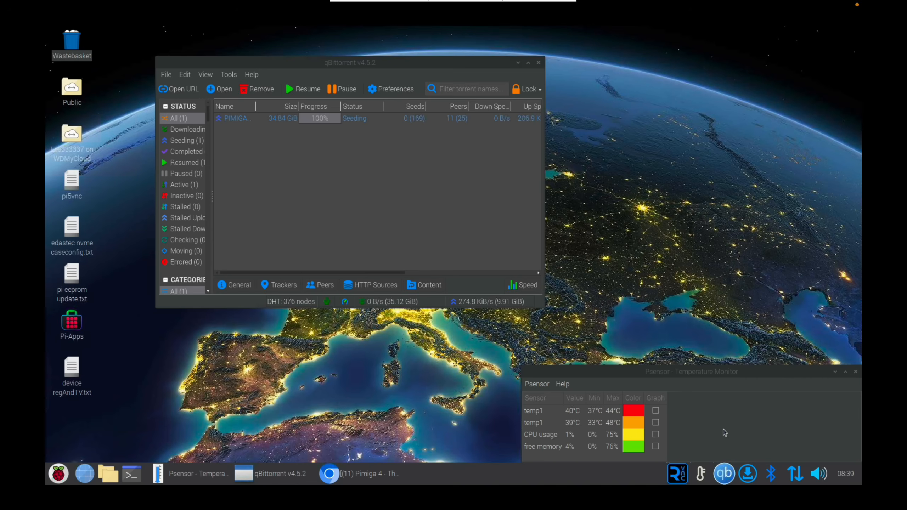
mouse_move(501, 395)
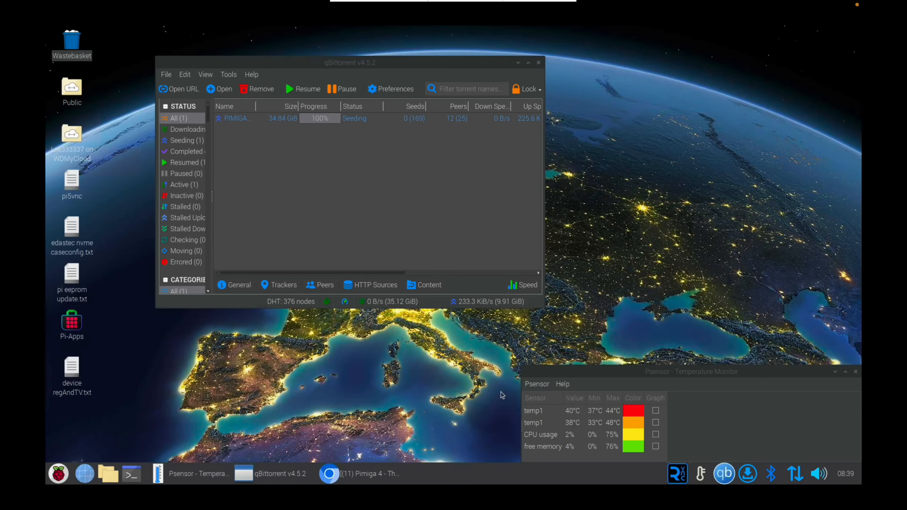
Browse to the inserted Seagate Exp USB drive in File Manager.
click(107, 474)
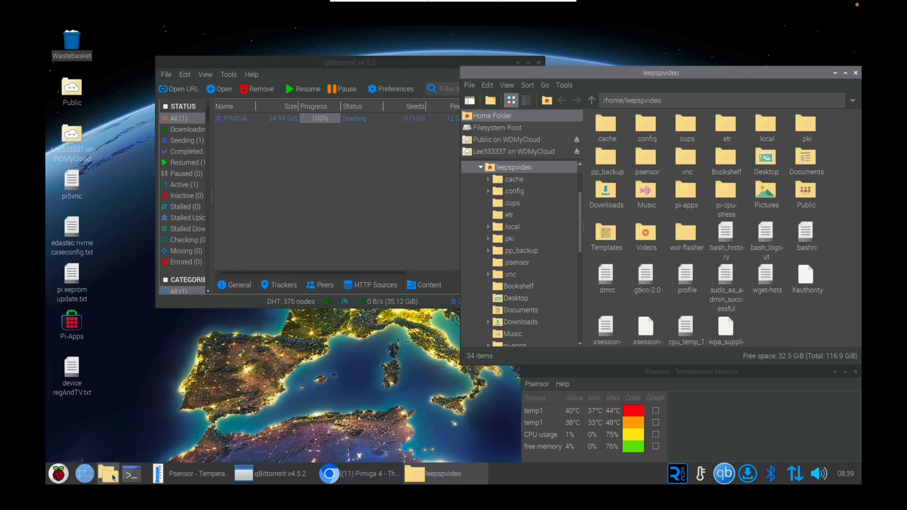
mouse_move(335, 377)
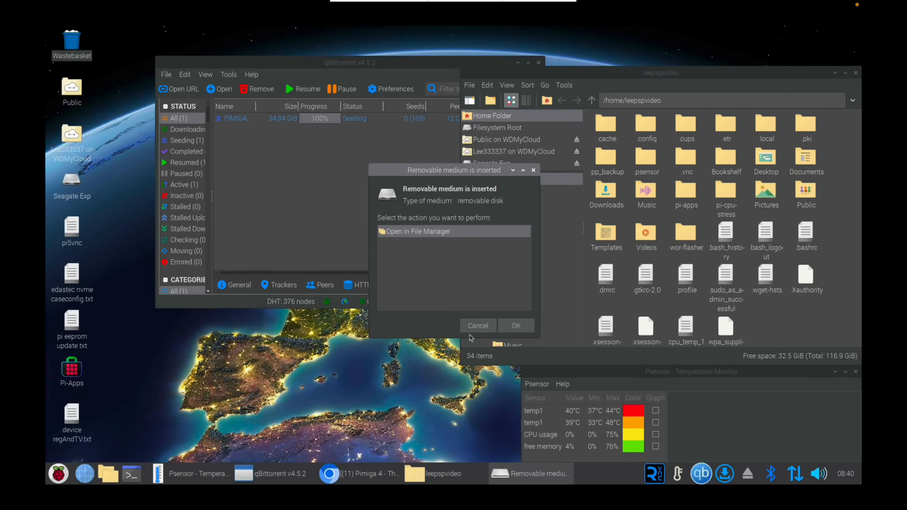
click(514, 325)
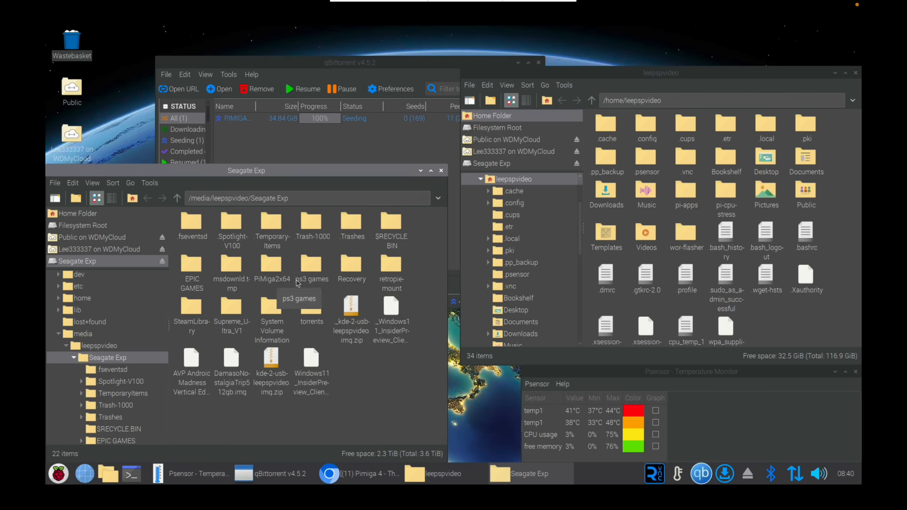
mouse_move(195, 408)
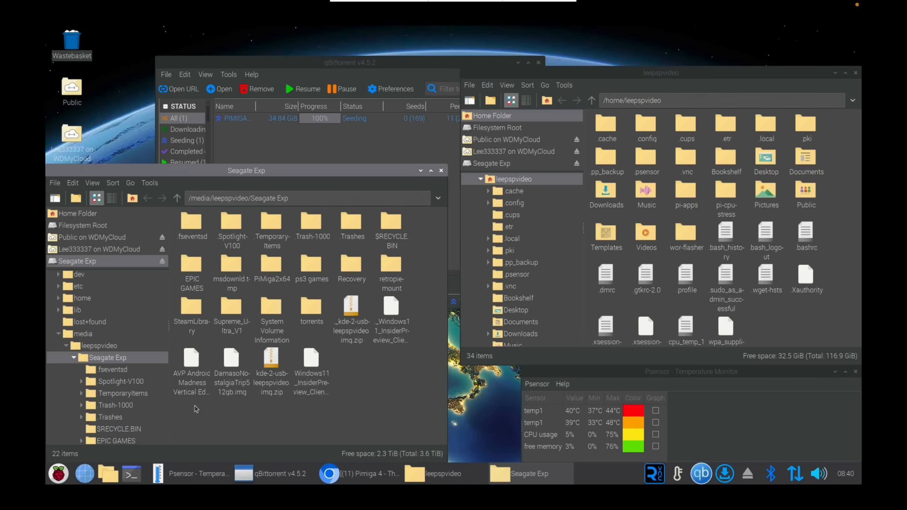
mouse_move(363, 71)
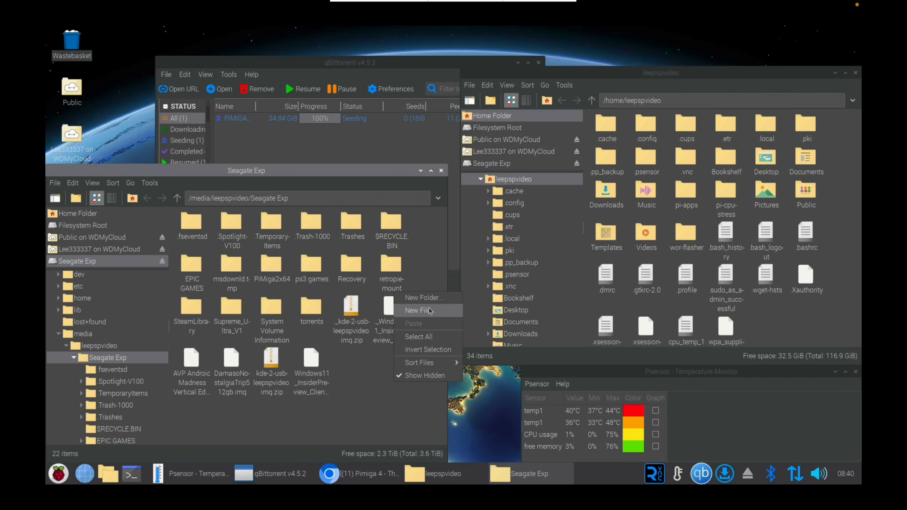
Create a new folder named 'pimiga 4' on the Seagate Exp drive.
click(423, 298)
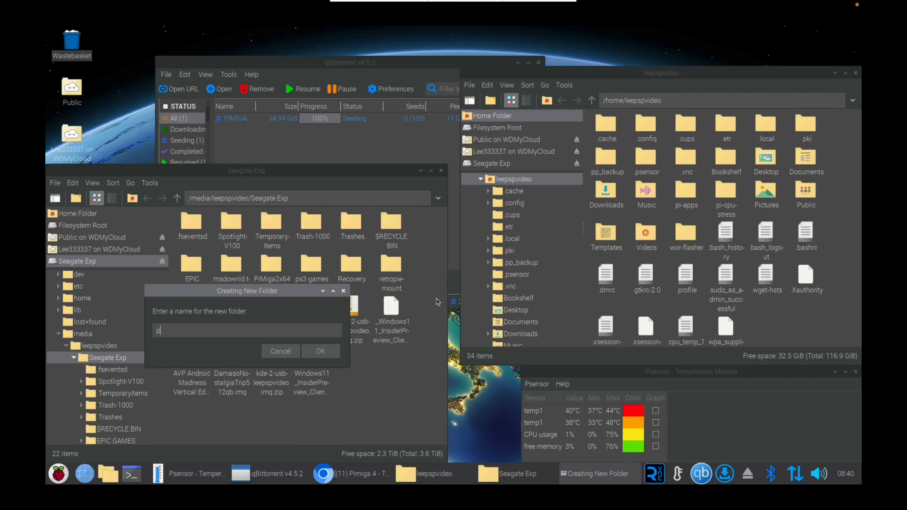
text(imiga 4)
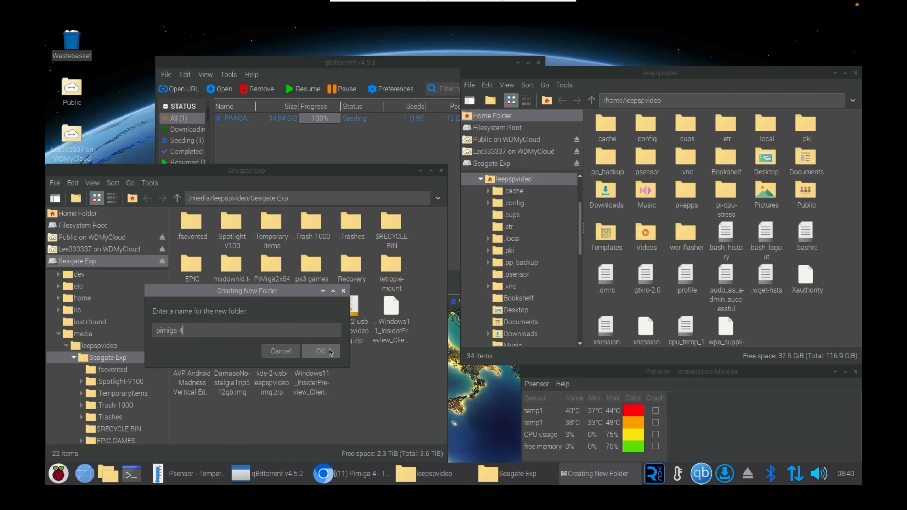
click(320, 352)
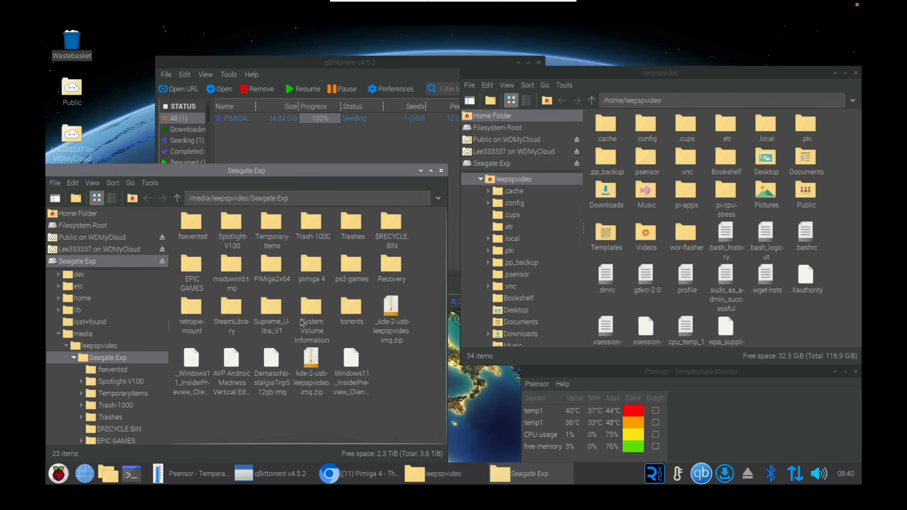
mouse_move(311, 313)
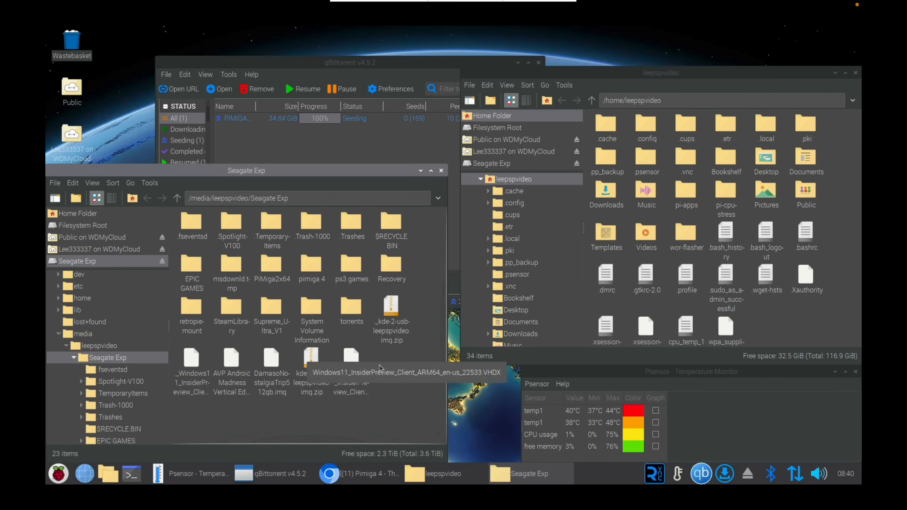
mouse_move(400, 388)
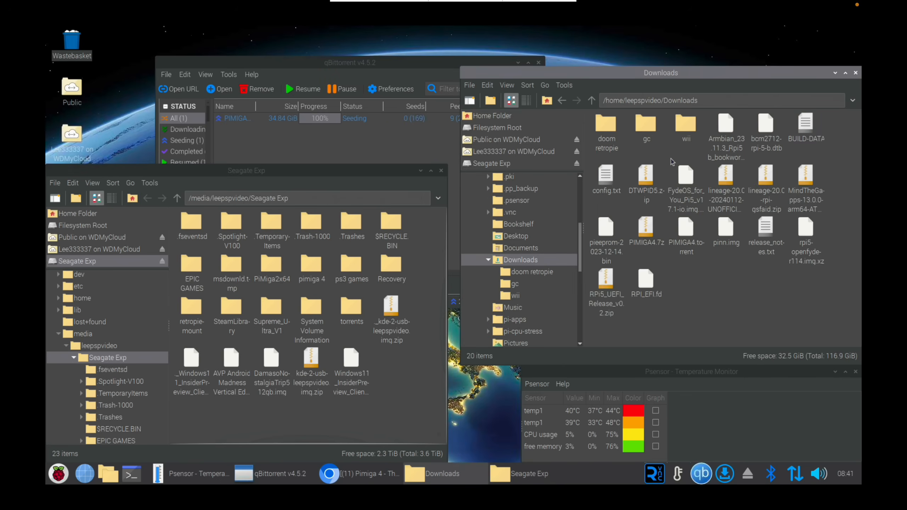
mouse_move(645, 232)
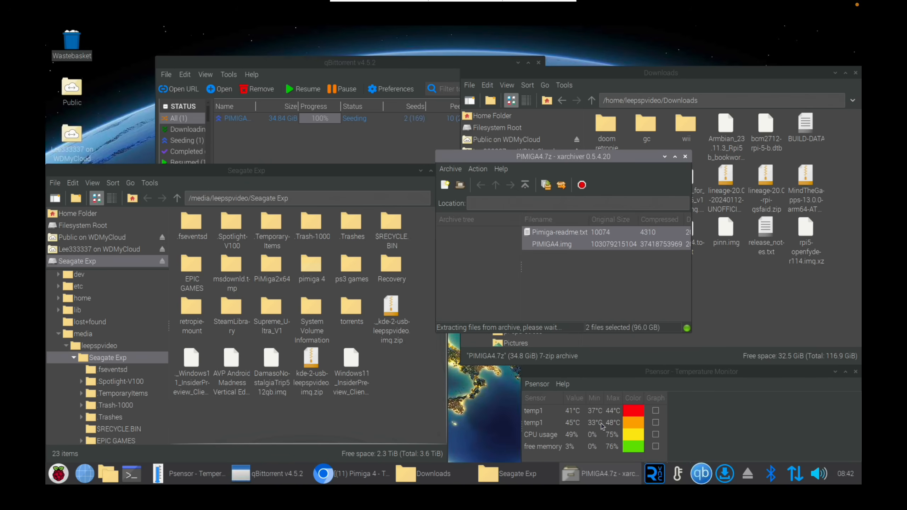
In a new terminal, recall commands and show neofetch with 1 day 10 hours uptime.
click(131, 474)
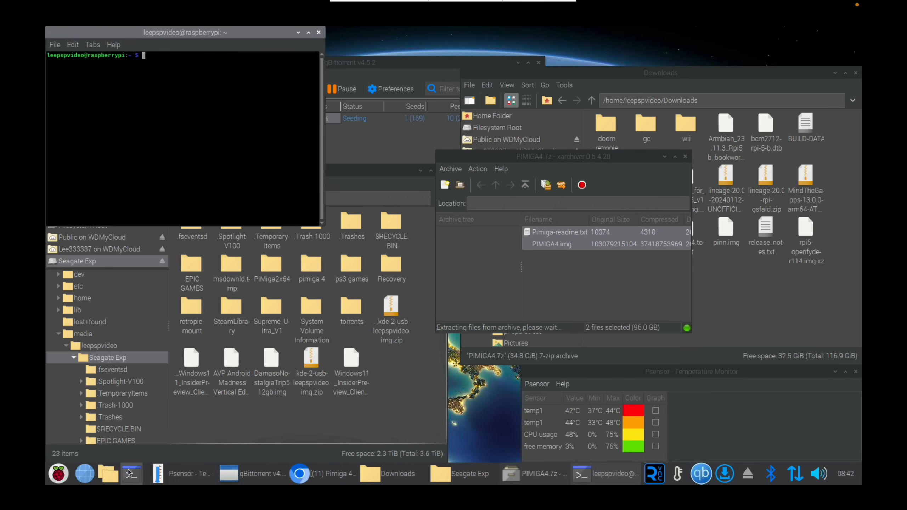
text(sudo apt install qbittorrent)
text(neofetch)
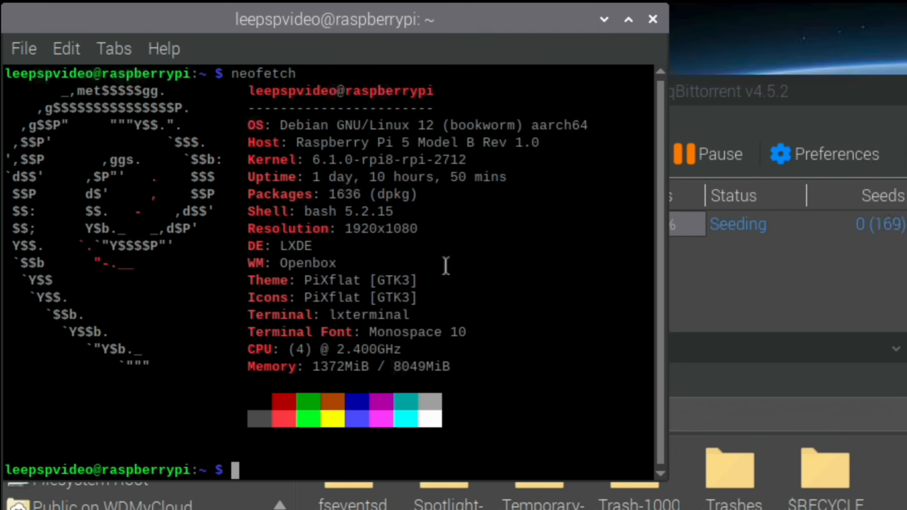
mouse_move(508, 225)
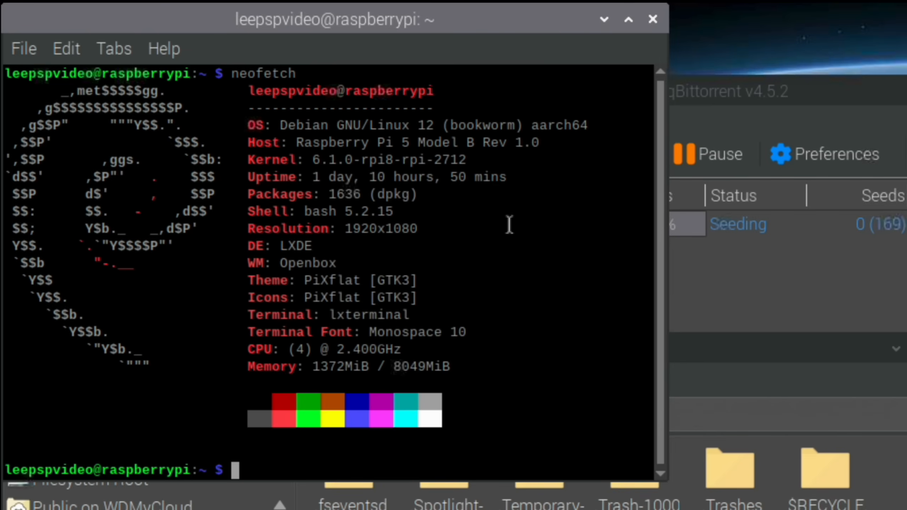
Load the motionEye camera page in Chromium and list Camera1's recorded movies.
click(323, 474)
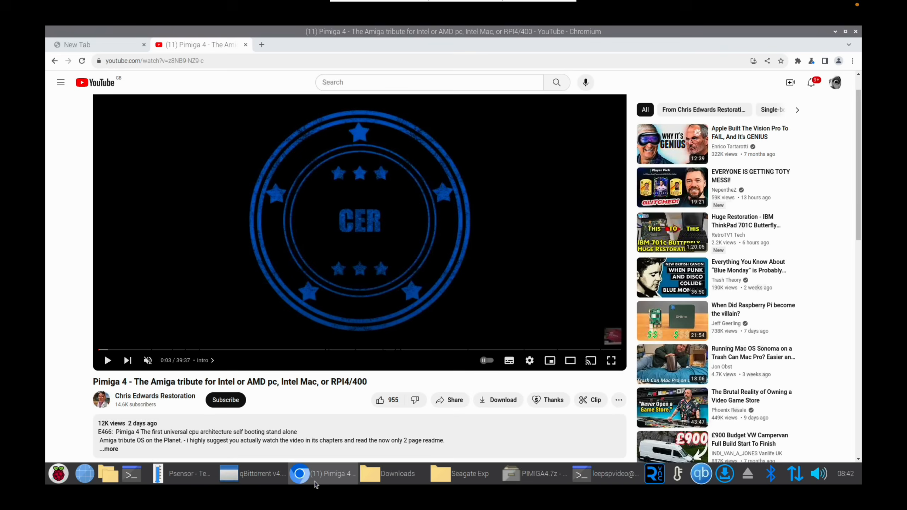
mouse_move(153, 154)
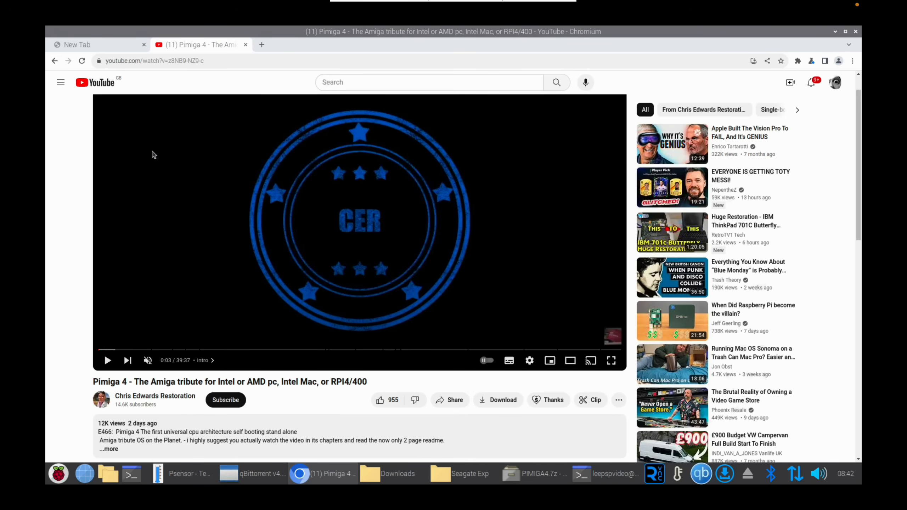
click(75, 45)
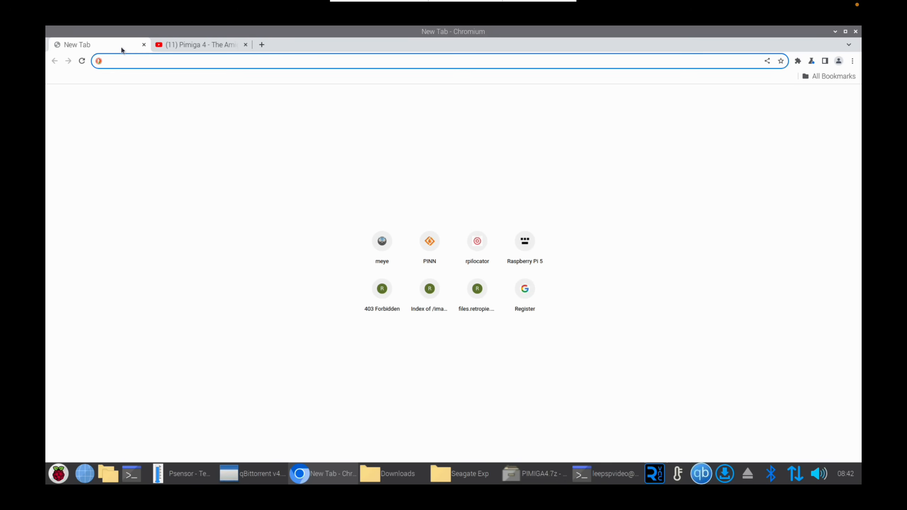
click(381, 241)
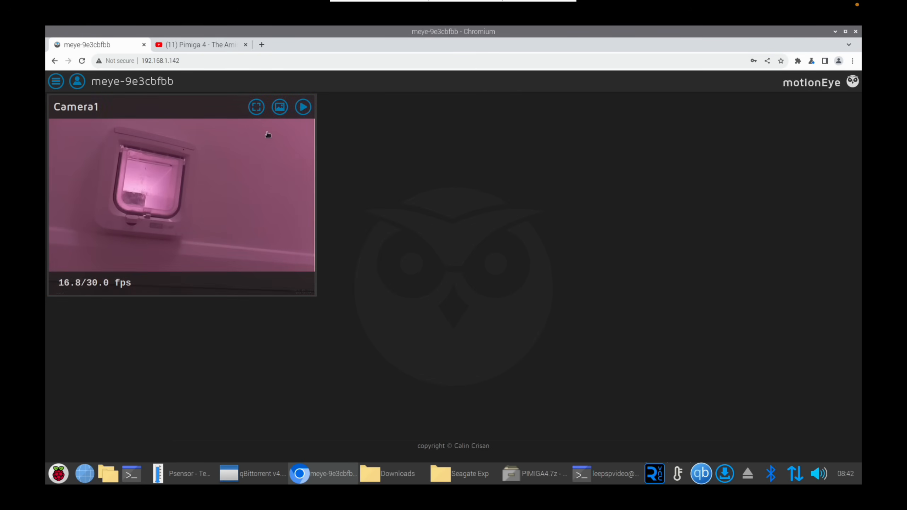
click(302, 107)
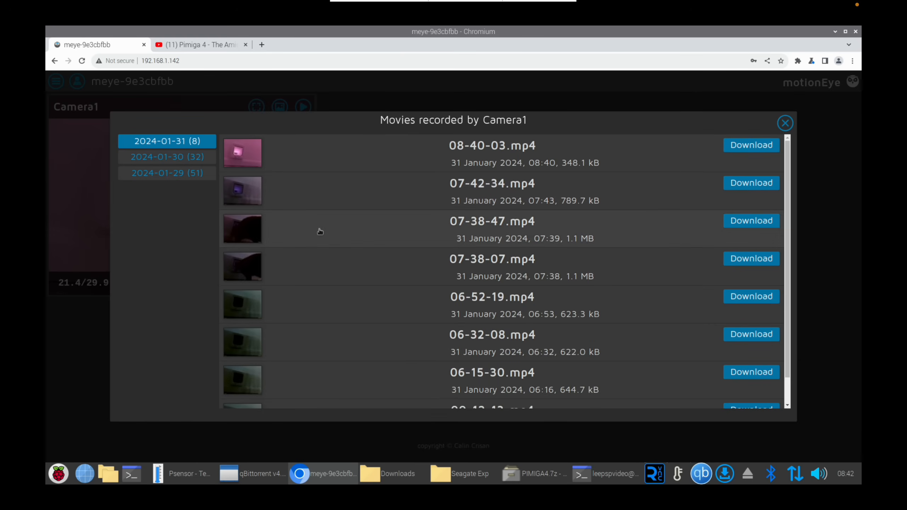
mouse_move(426, 278)
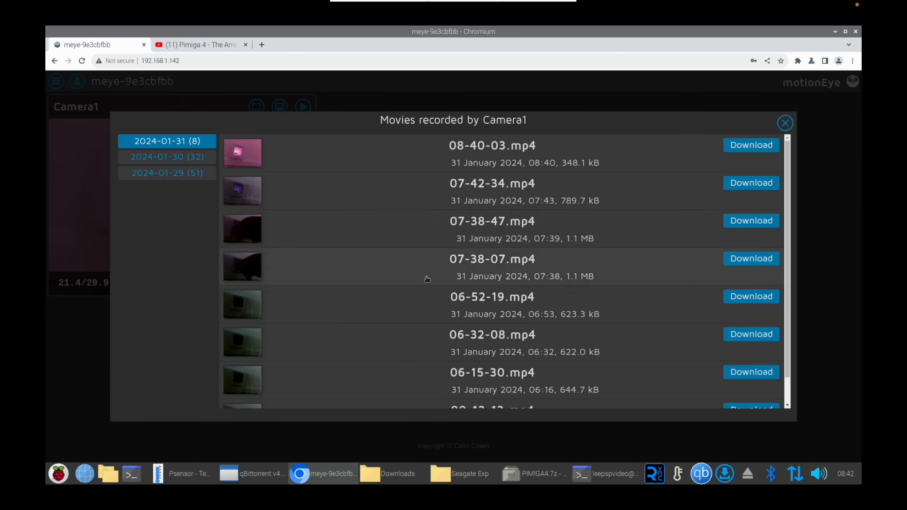
Play the 10-11-34.mp4 cat-flap clip from Camera1's recordings.
click(167, 157)
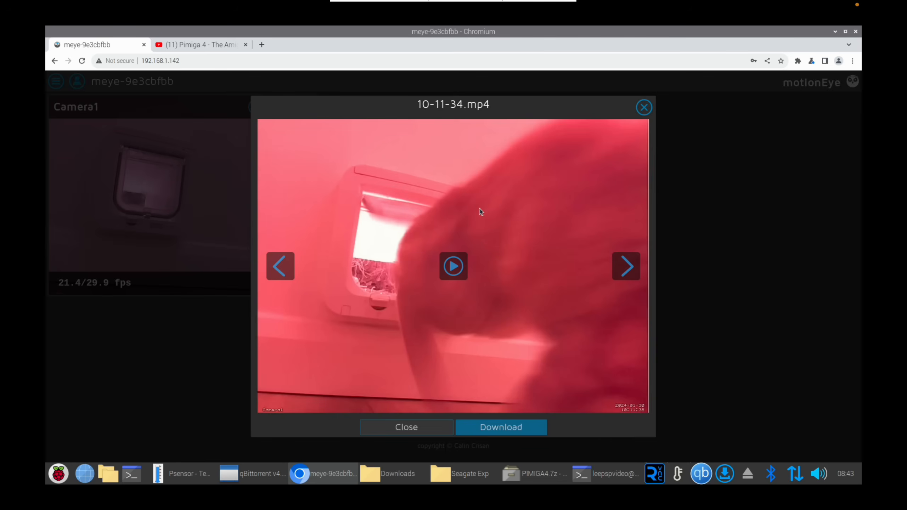
click(453, 266)
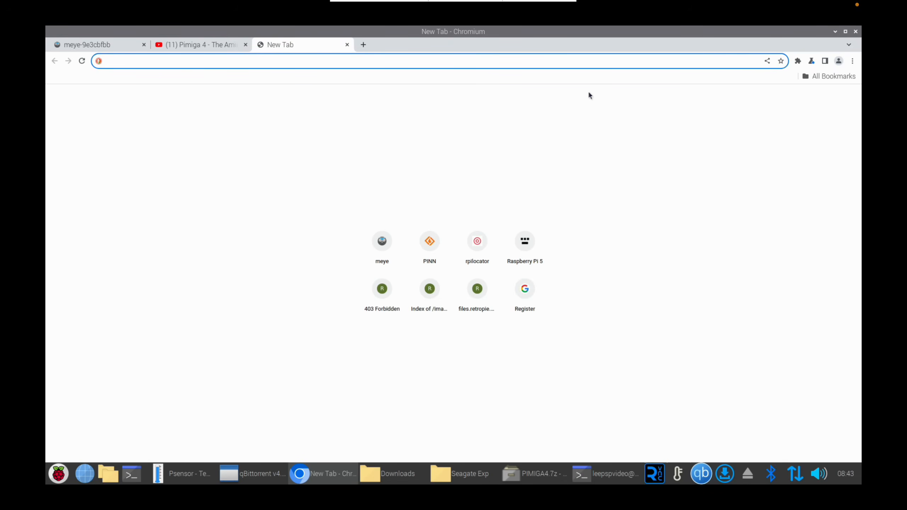
Exit Chromium via its menu and close the LXTerminal window.
click(846, 60)
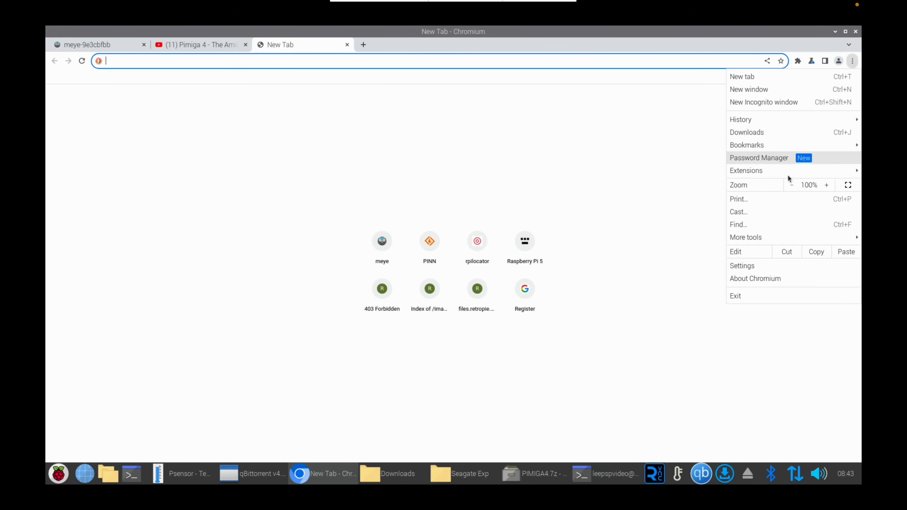
mouse_move(747, 144)
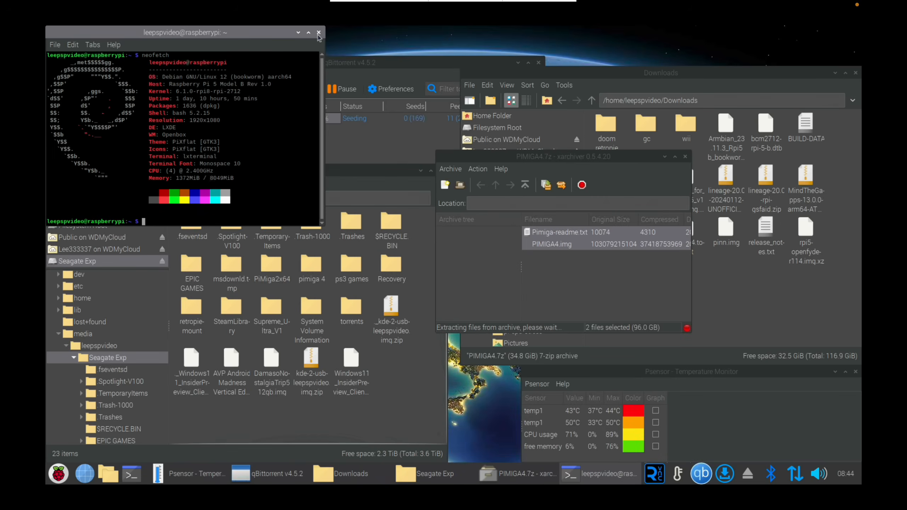
click(318, 32)
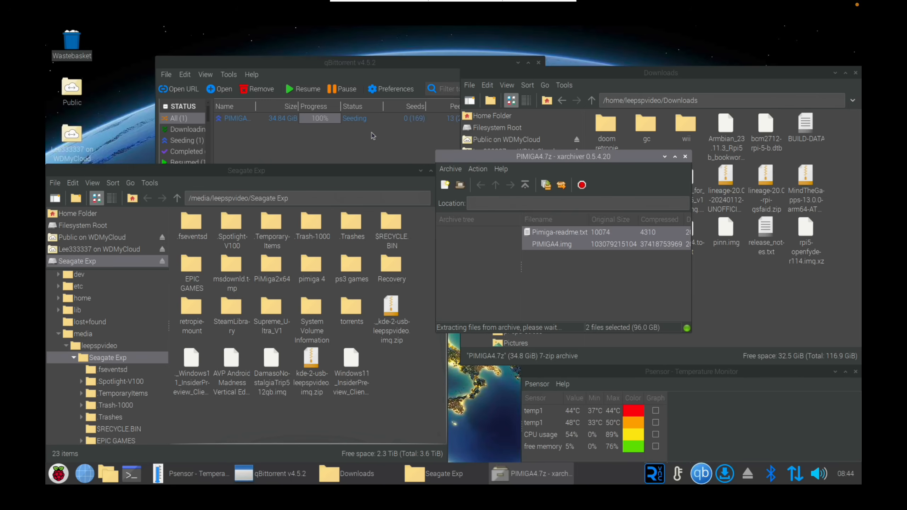
mouse_move(400, 140)
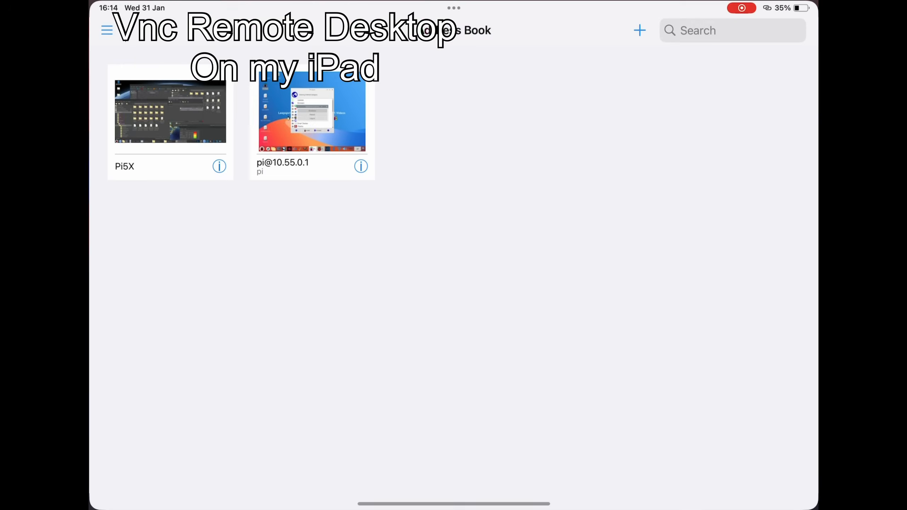
Connect to Pi5X and browse into the pimiga 4 folder on the Seagate Exp drive.
click(311, 111)
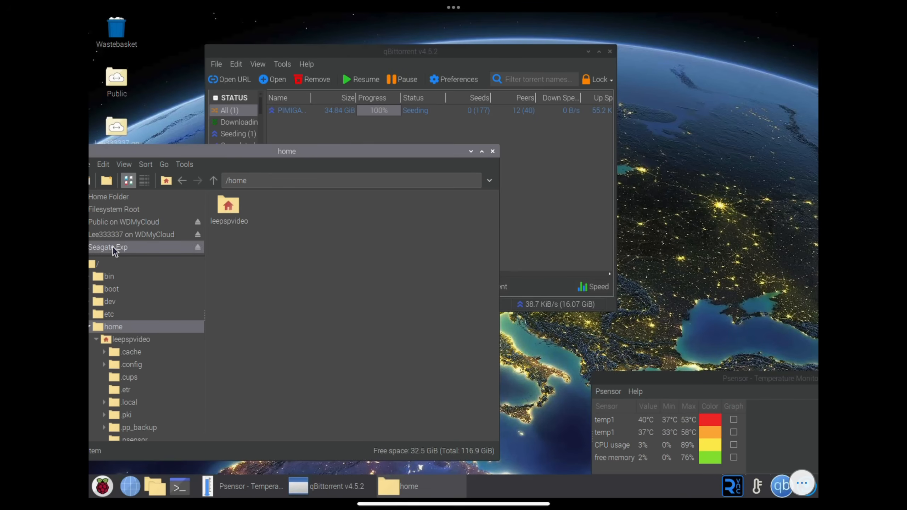
click(106, 247)
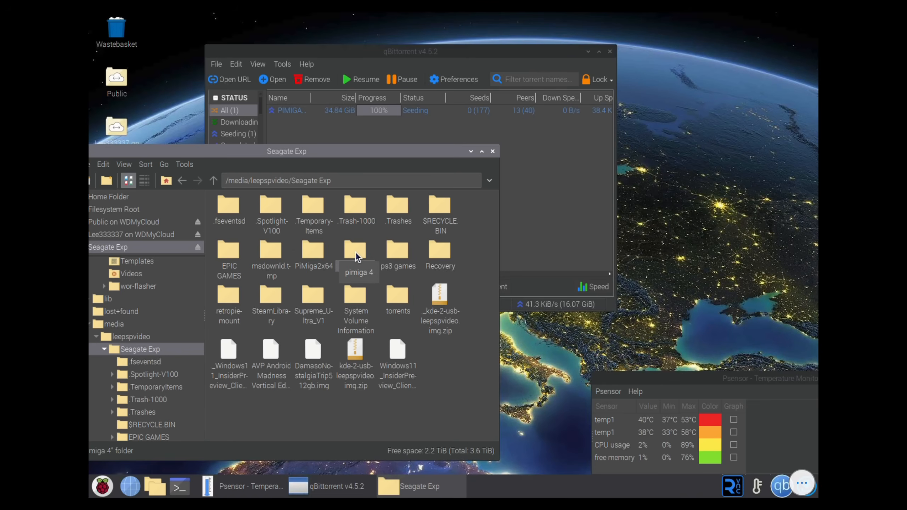
double_click(358, 254)
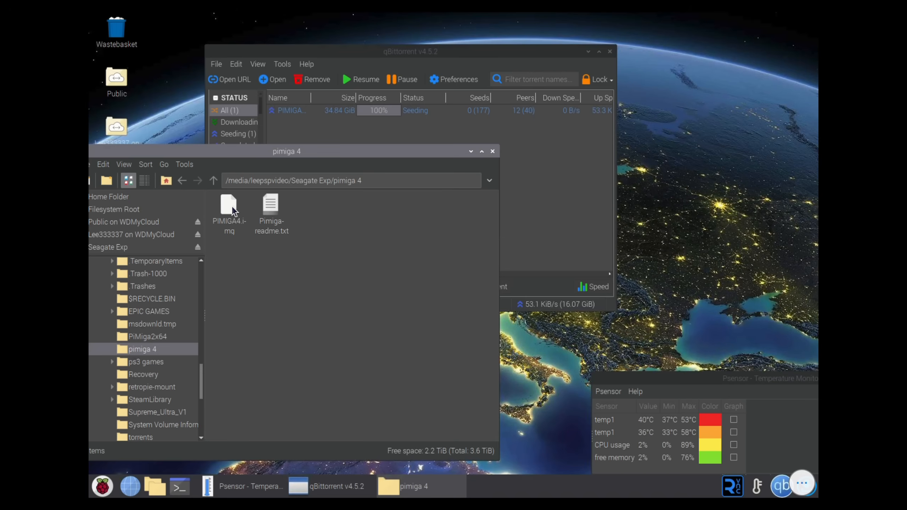
Check PIMIGA4.img's Properties showing 96.0 GiB, then dismiss them.
right_click(228, 208)
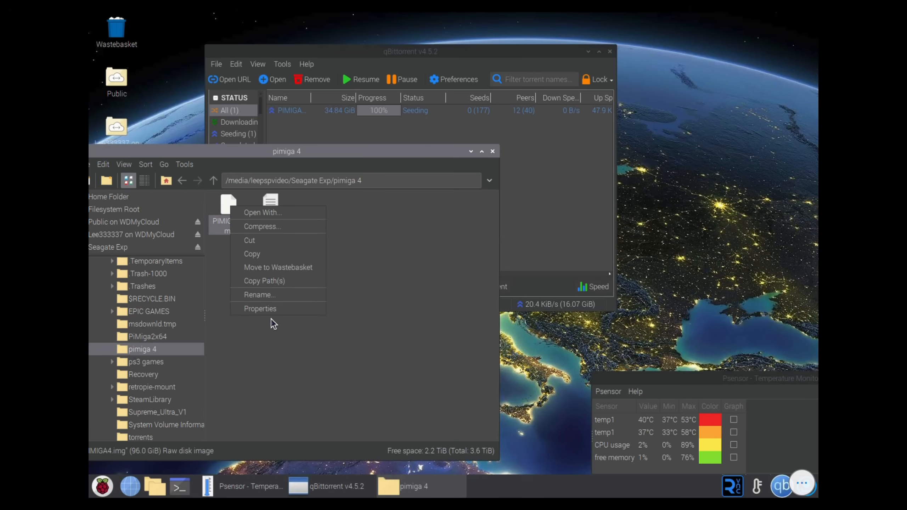
click(260, 308)
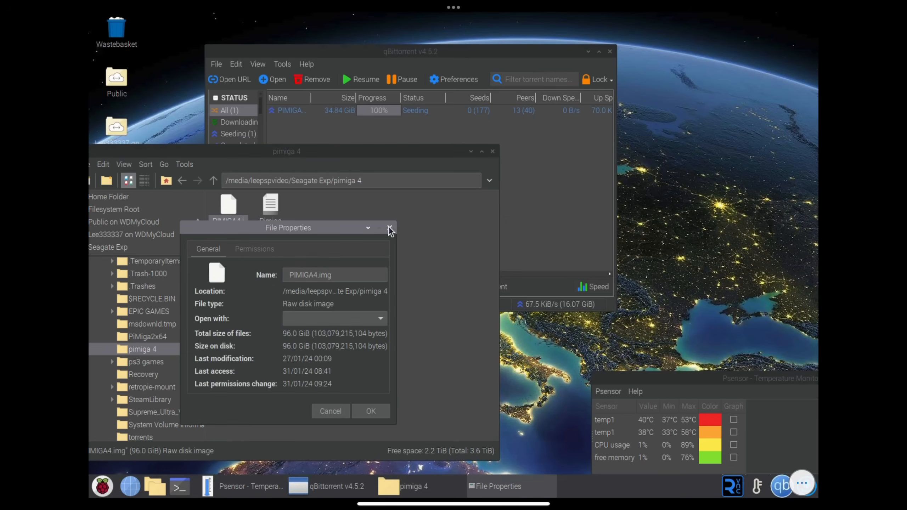
click(389, 228)
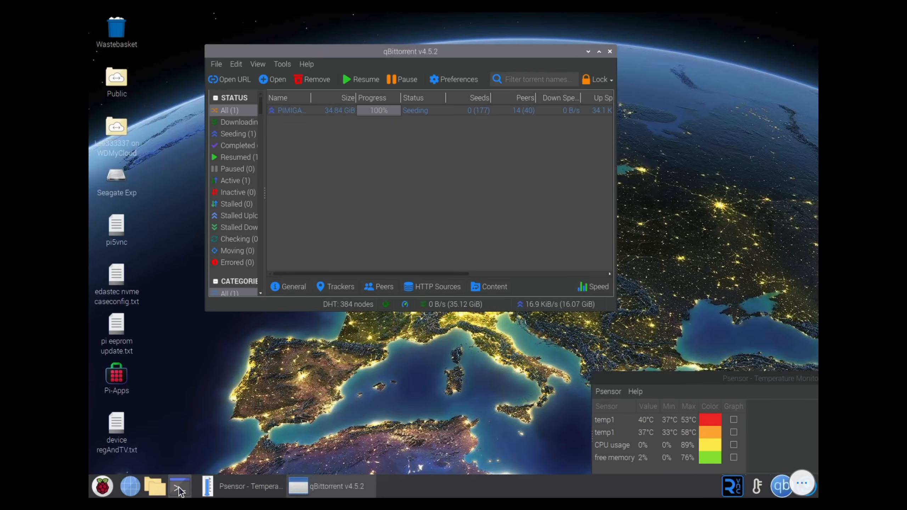
Run neofetch in a new LXTerminal showing Raspberry Pi 5, Debian 12 and uptime over two days.
click(179, 486)
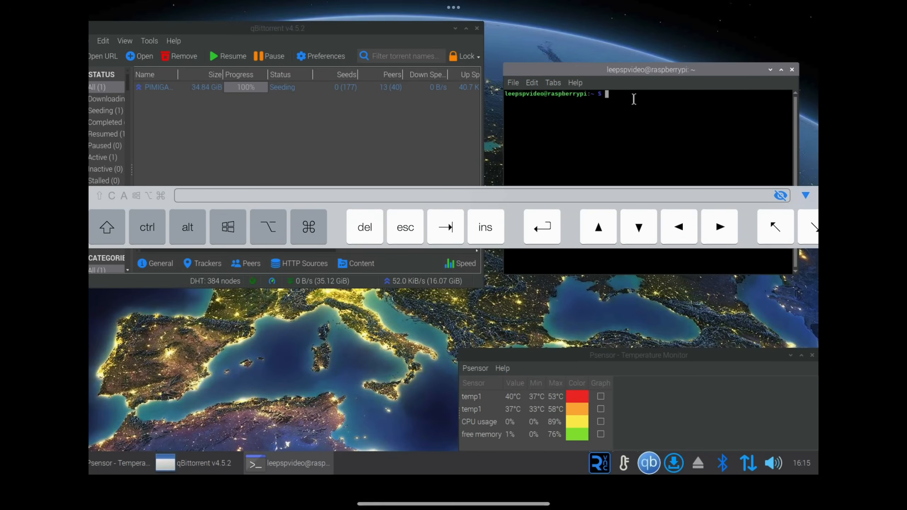
text(sudo apt install qbittorrent)
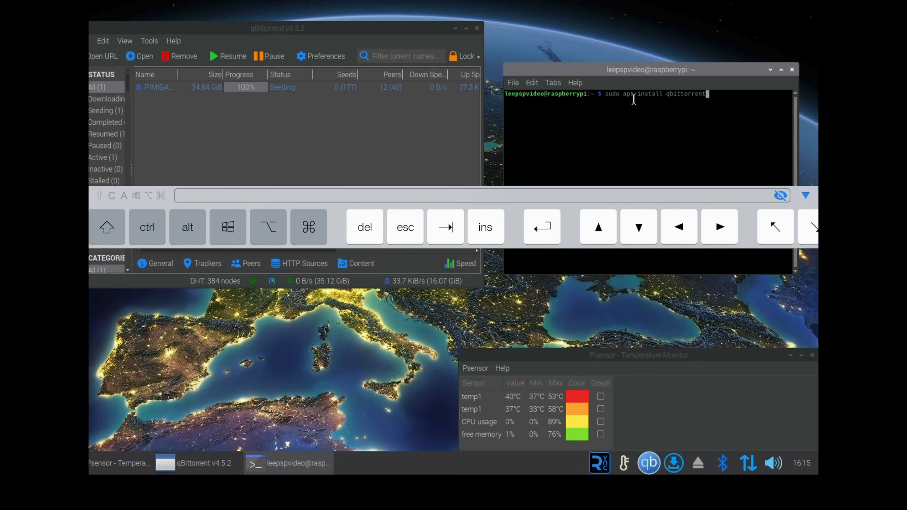
text(neofetch)
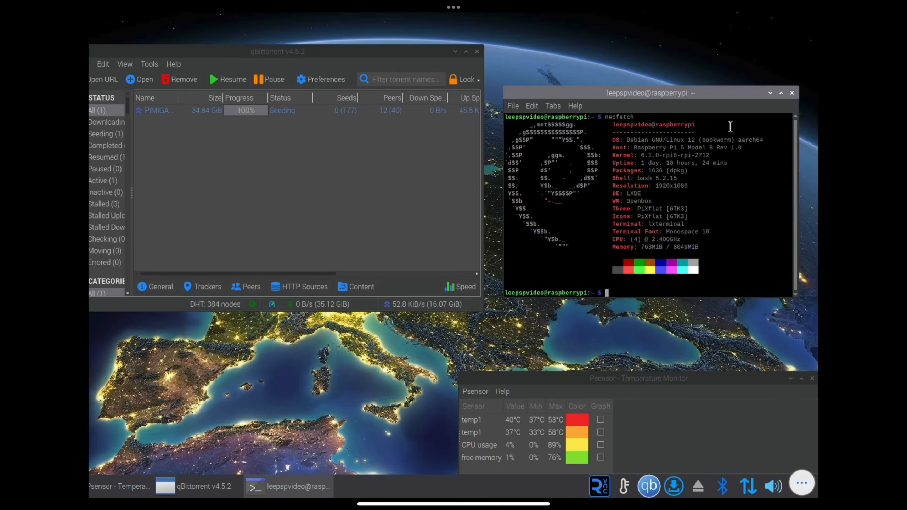
click(781, 93)
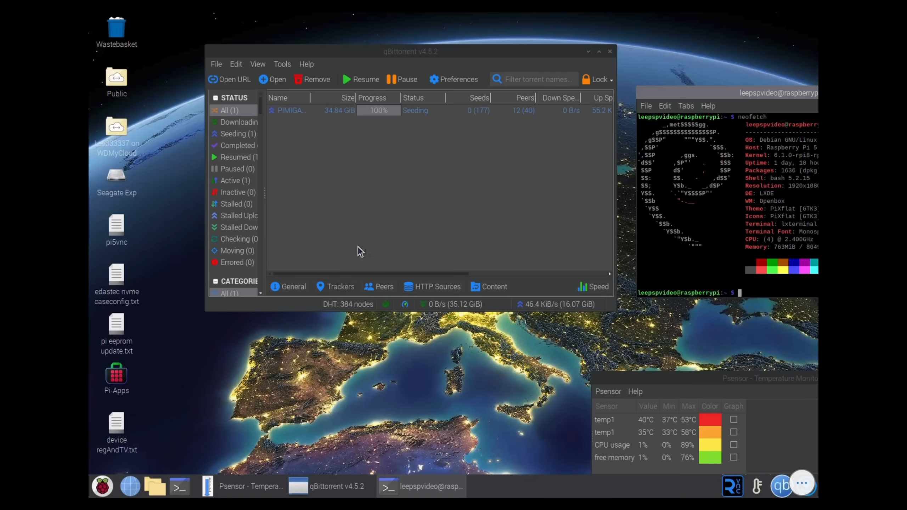
mouse_move(255, 428)
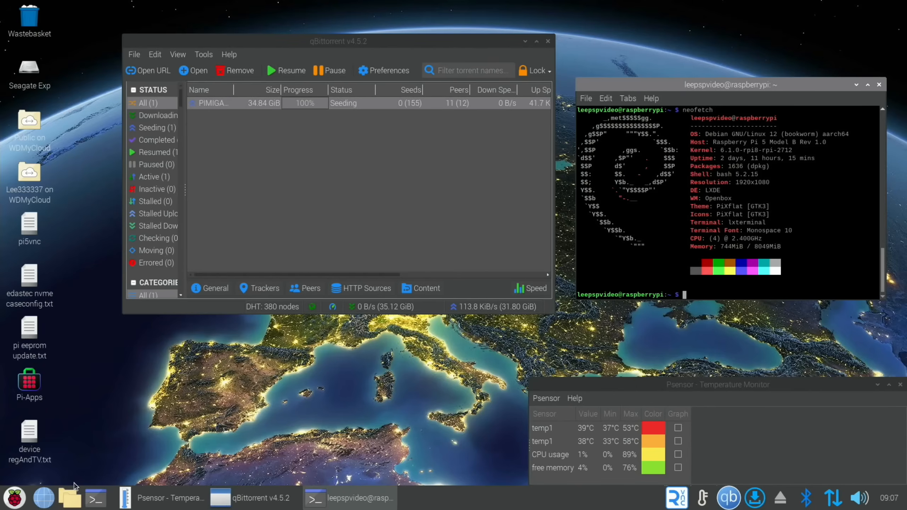
Play the 07-38-07.mp4 Camera1 cat-flap recording in motionEye.
click(43, 498)
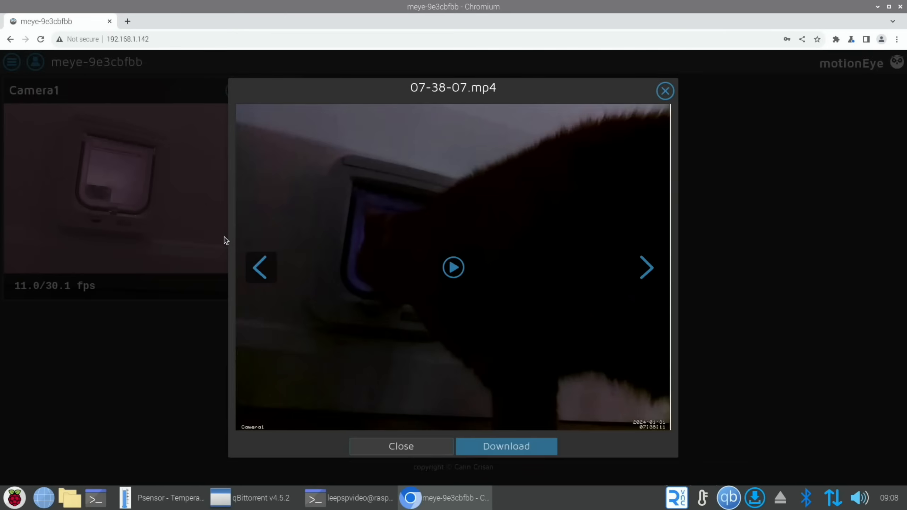
click(452, 266)
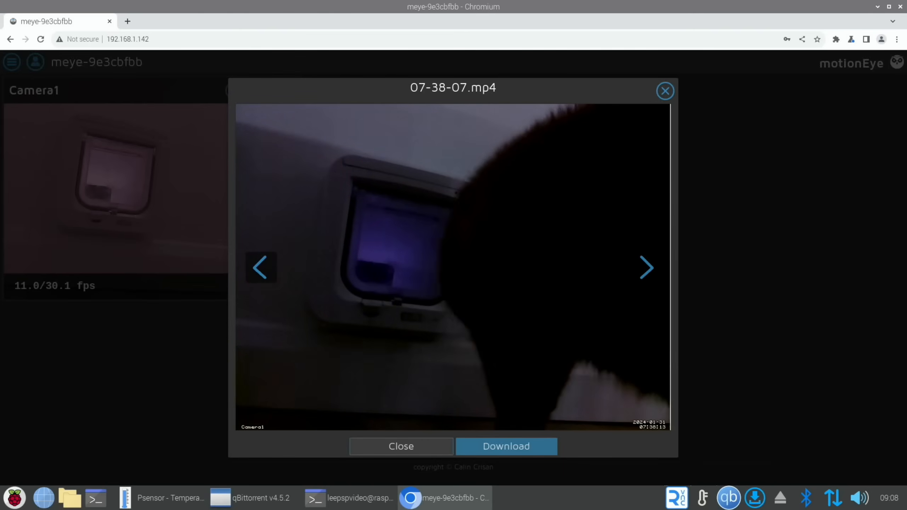
Play the 07-38-47.mp4 clip, then return to the live Camera1 view.
click(646, 267)
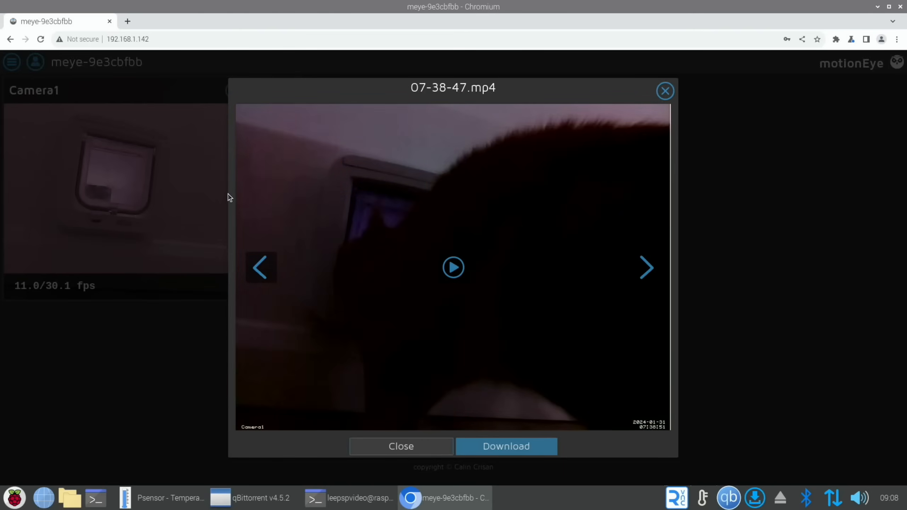
click(453, 267)
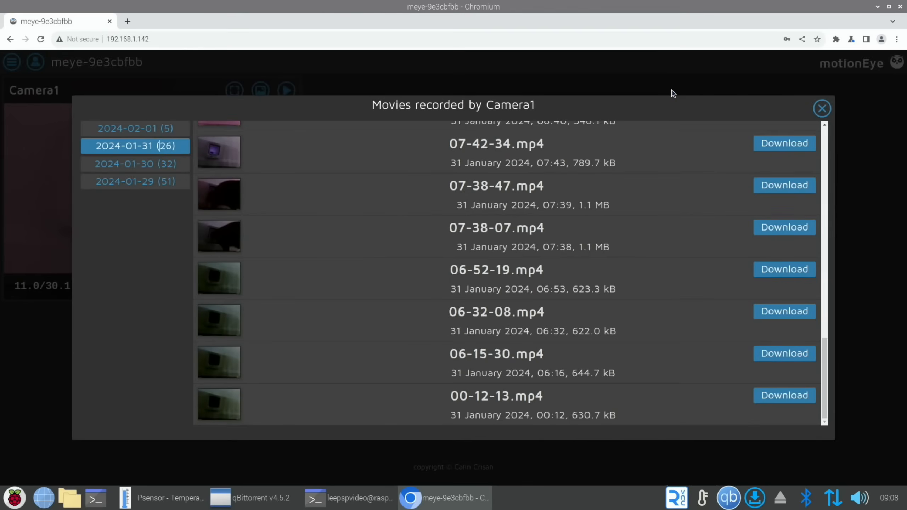
click(821, 109)
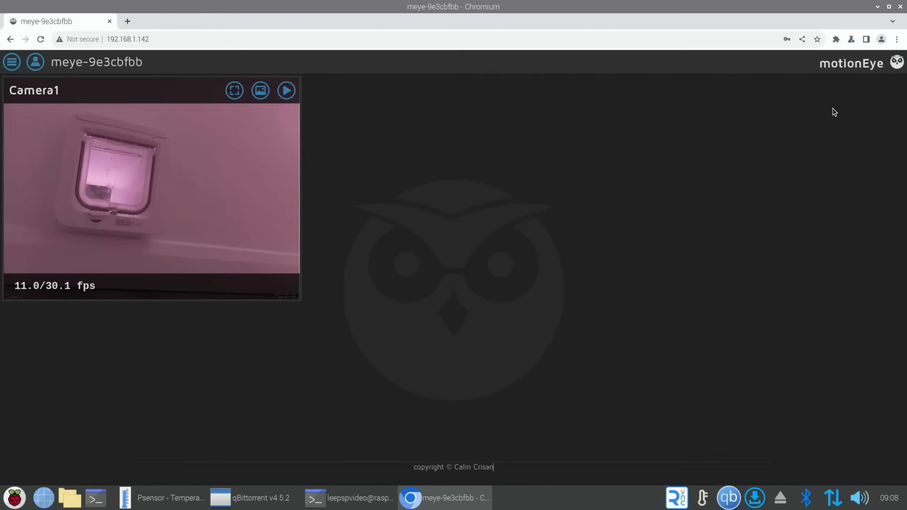